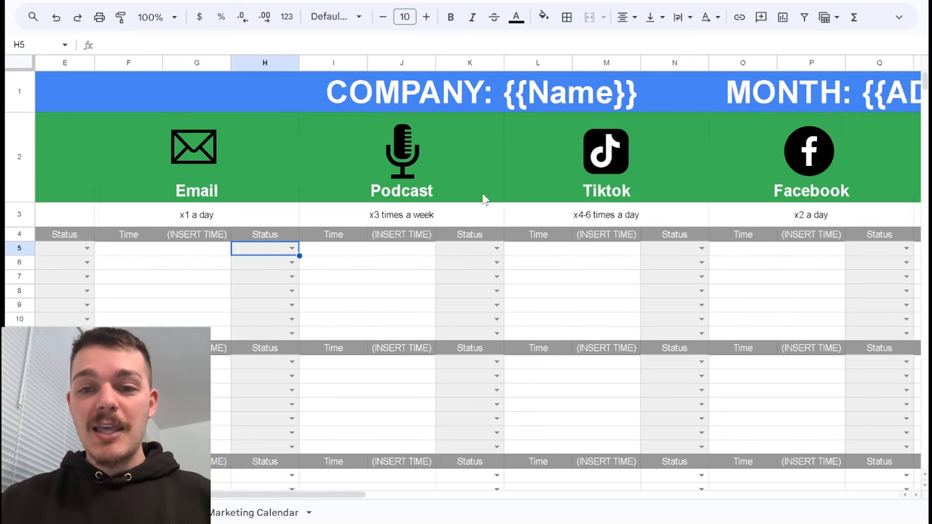
- Review the Day, Monday and Blog headings, then select Monday's Blog status cell E5 for the ✕ mark
{"action": "scroll", "scroll_direction": "right", "scroll_amount": 3}
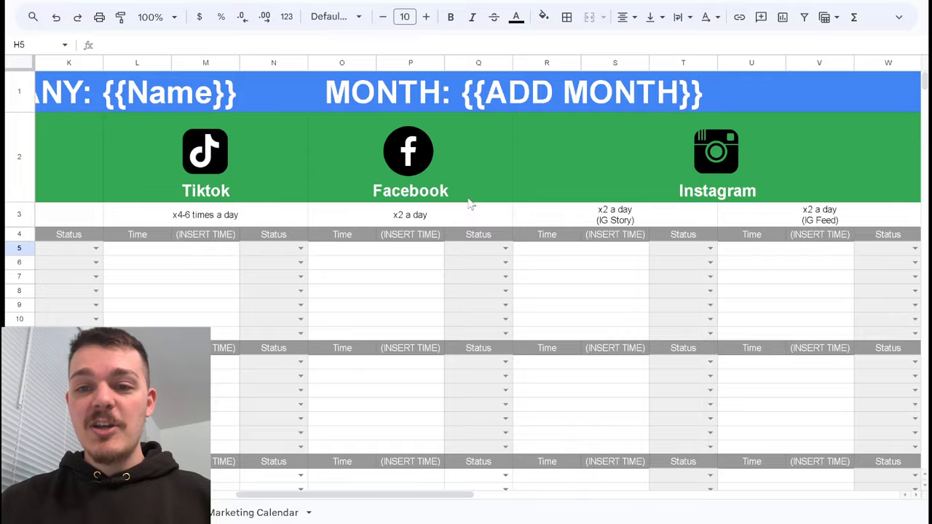
{"action": "scroll", "scroll_direction": "right", "scroll_amount": 3}
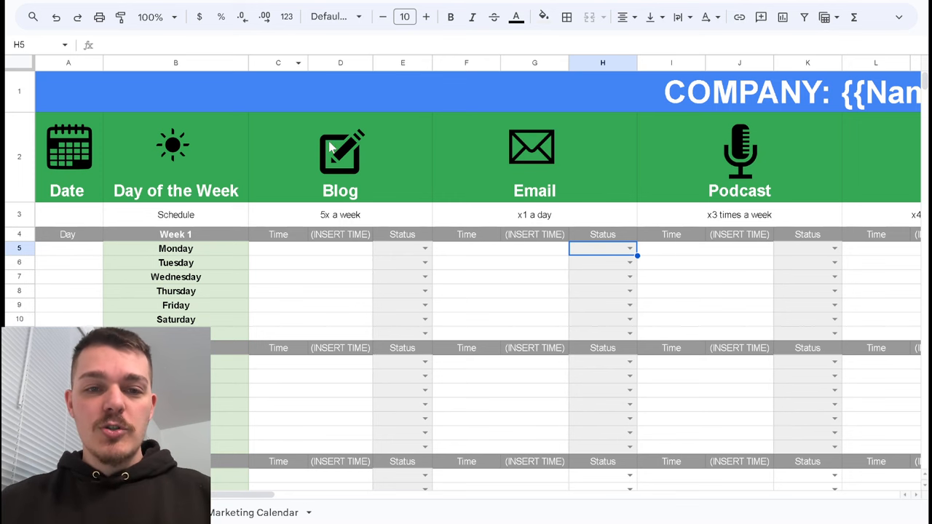
{"action": "mouse_move", "coordinate": [349, 197]}
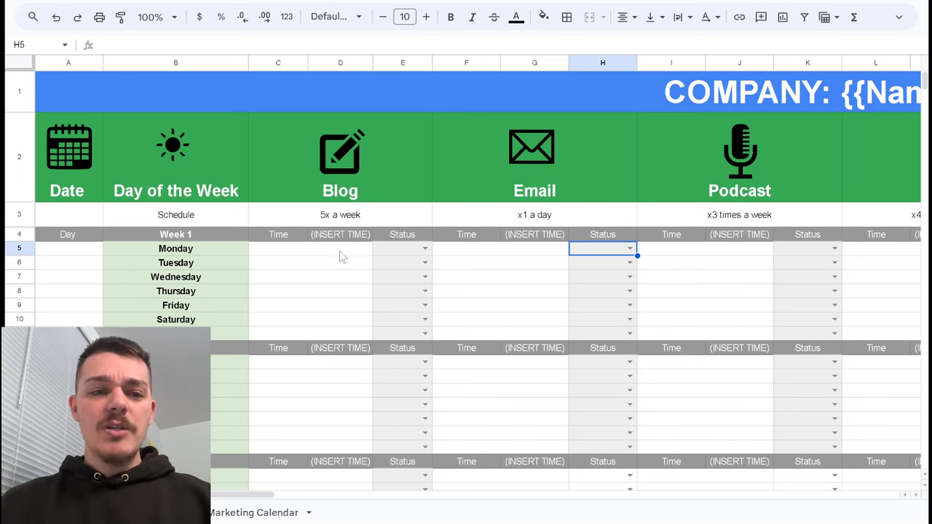
{"action": "left_click", "coordinate": [68, 248]}
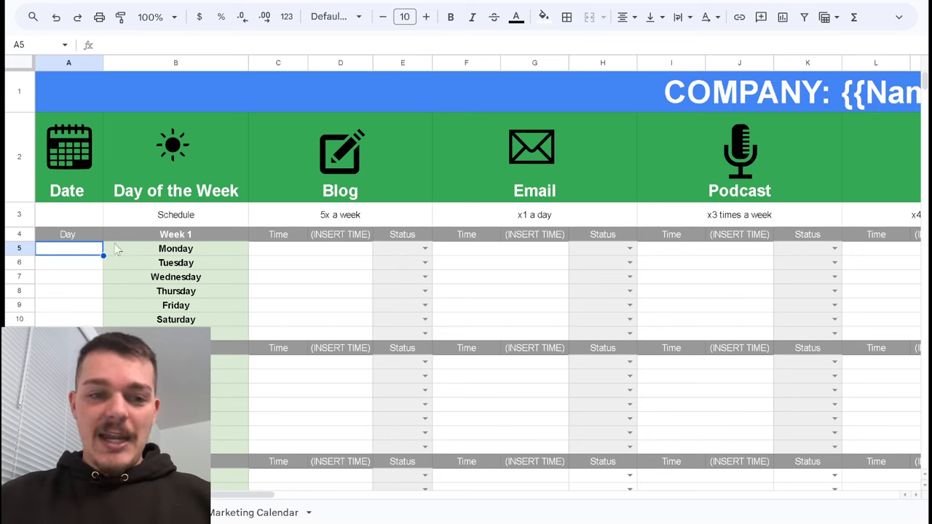
{"action": "left_click", "coordinate": [175, 248]}
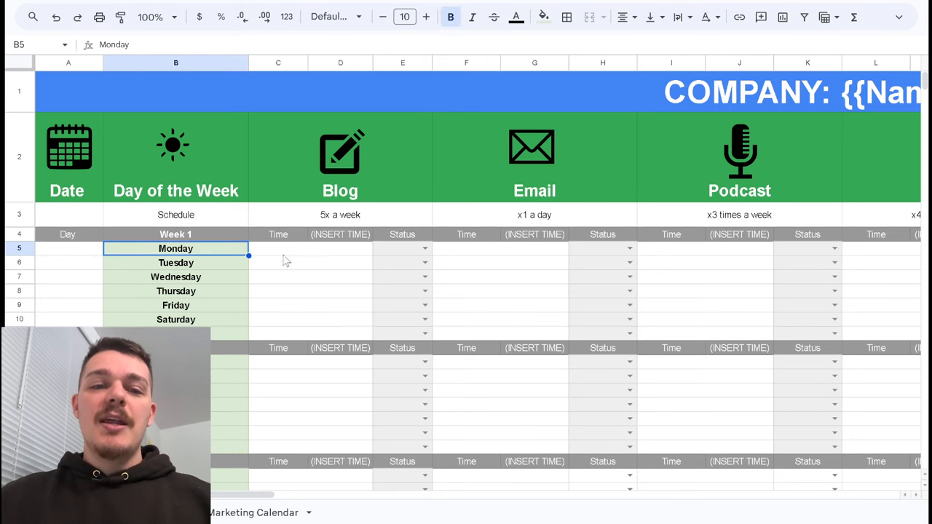
{"action": "left_click", "coordinate": [340, 233]}
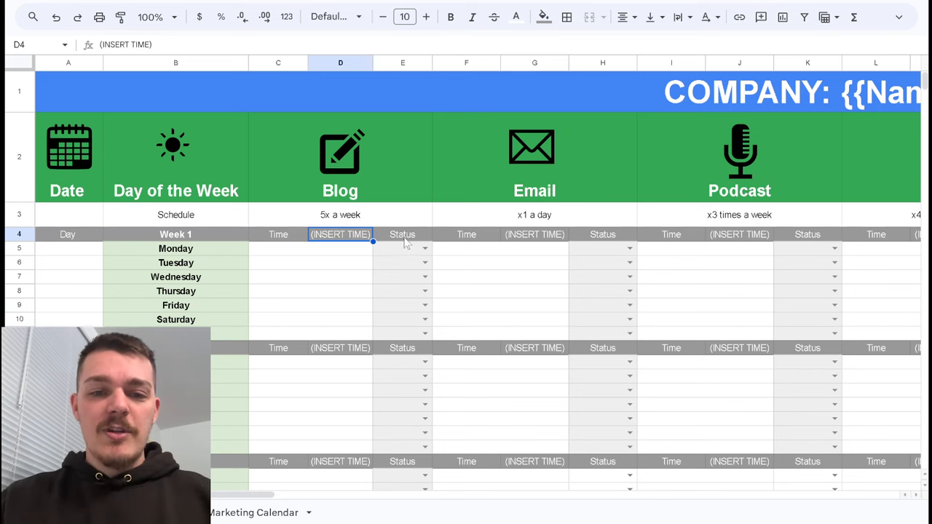
{"action": "left_click", "coordinate": [402, 233]}
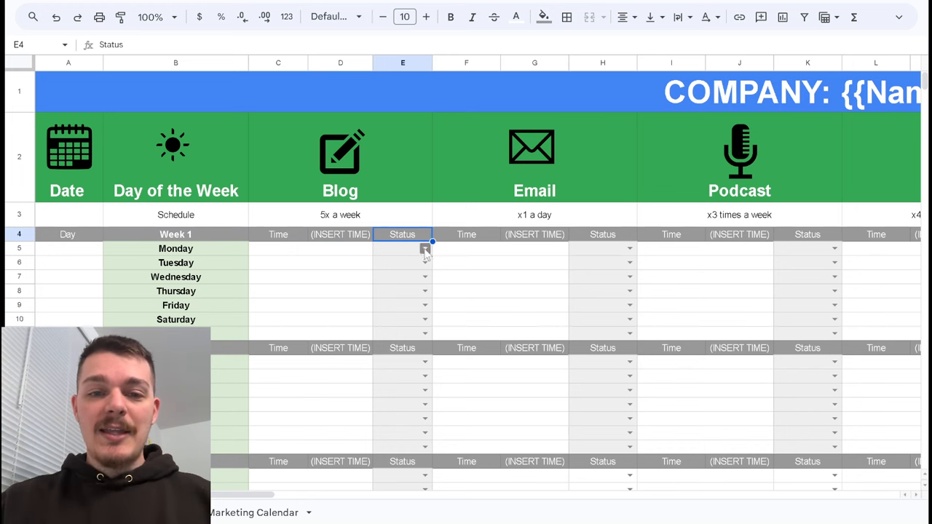
{"action": "left_click", "coordinate": [402, 247]}
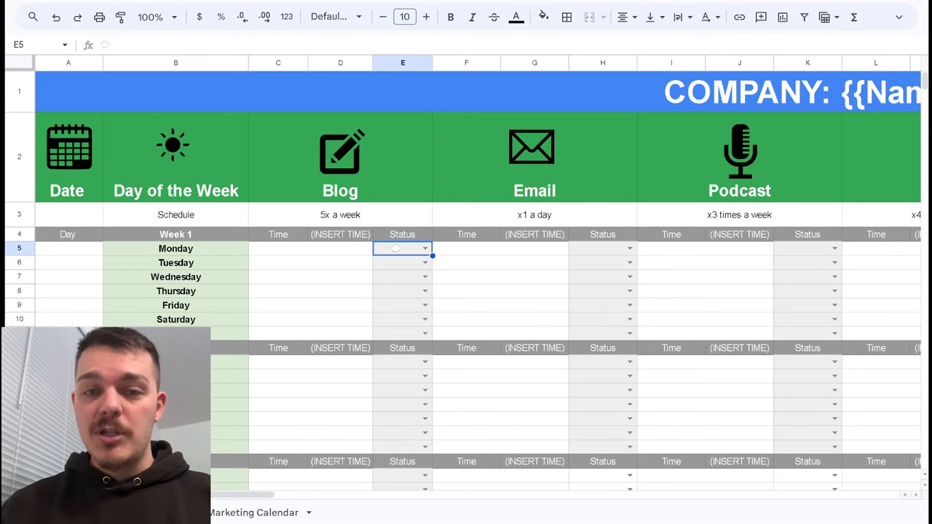
{"action": "mouse_move", "coordinate": [411, 259]}
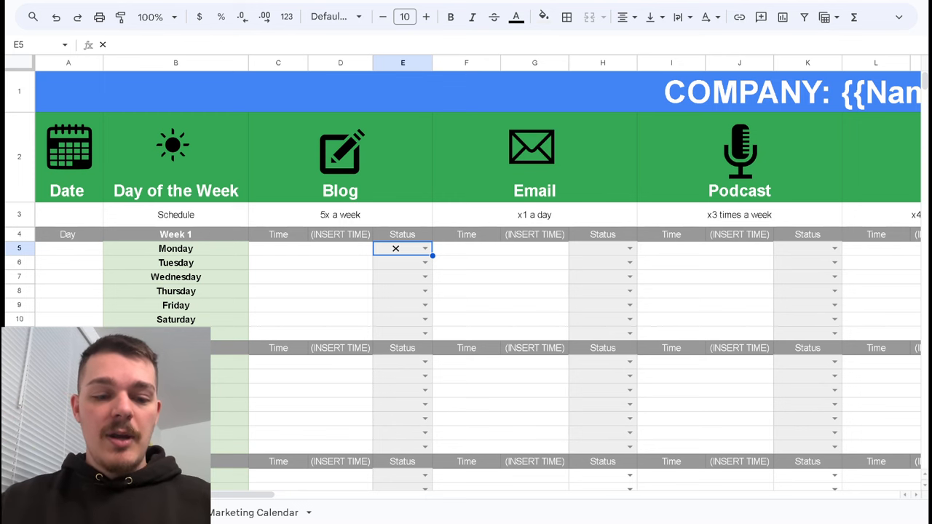
{"action": "left_click", "coordinate": [341, 214]}
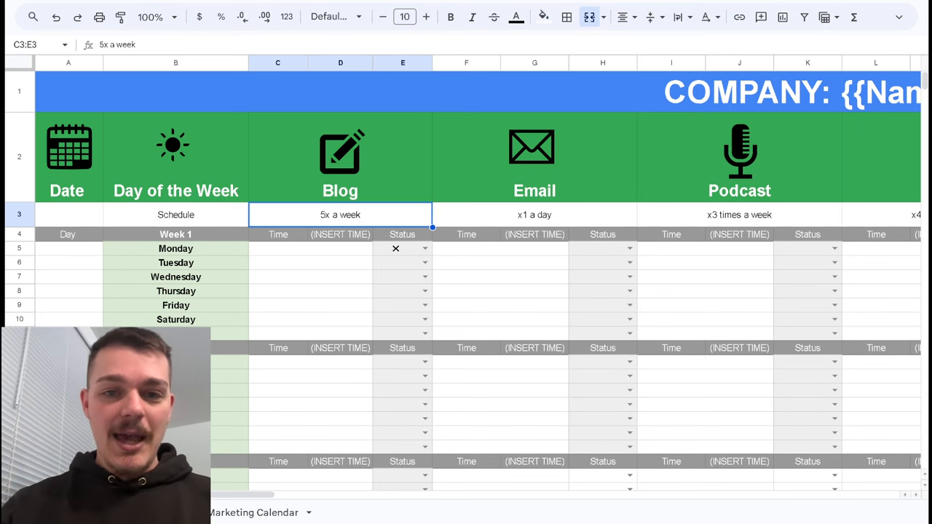
{"action": "mouse_move", "coordinate": [421, 257]}
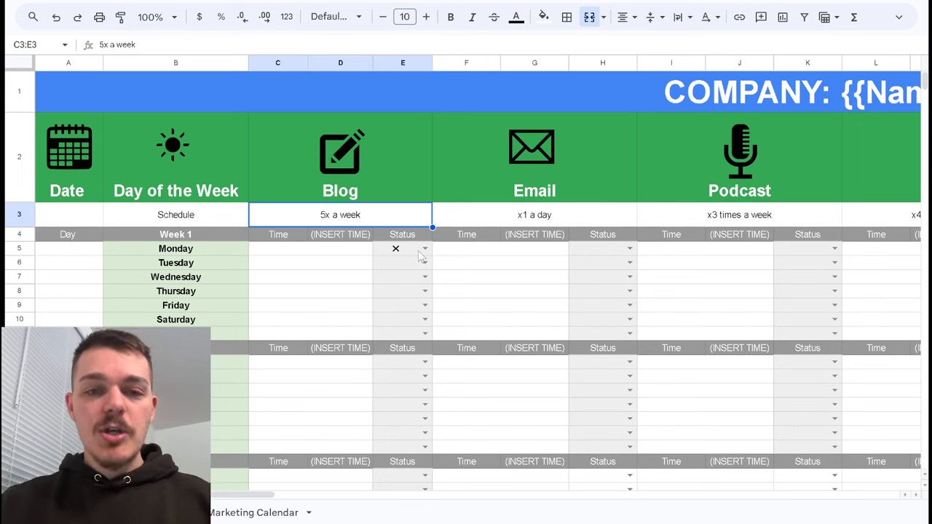
- Select F5 and scroll right to reveal the TikTok and Facebook channel columns
{"action": "left_click", "coordinate": [402, 248]}
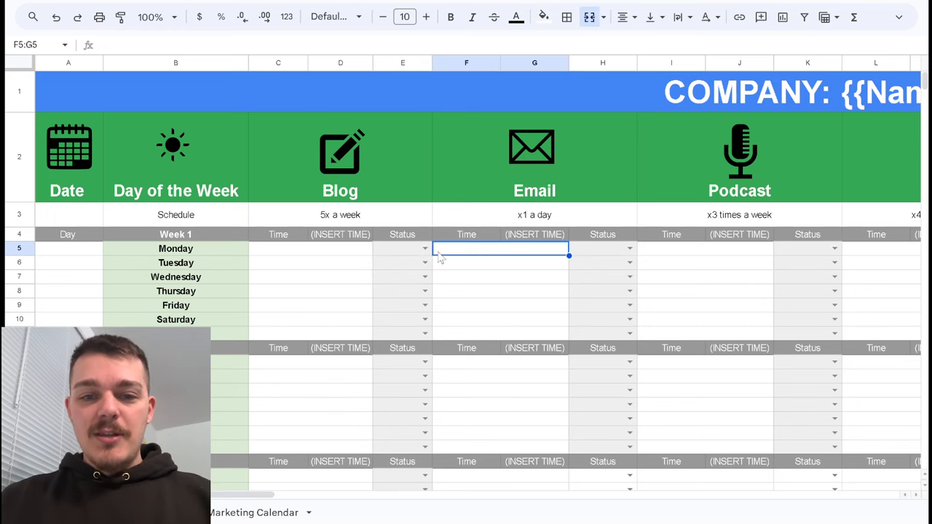
{"action": "scroll", "scroll_direction": "right", "scroll_amount": 3}
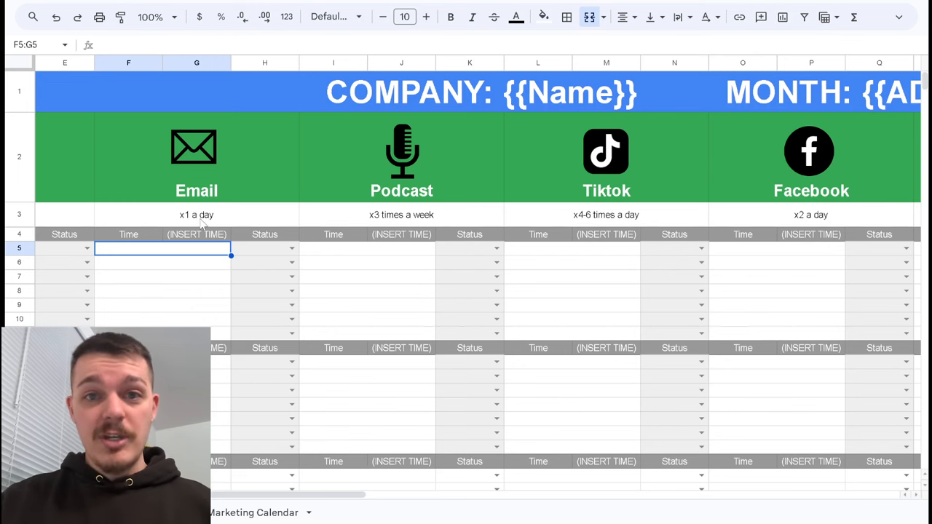
{"action": "mouse_move", "coordinate": [425, 216]}
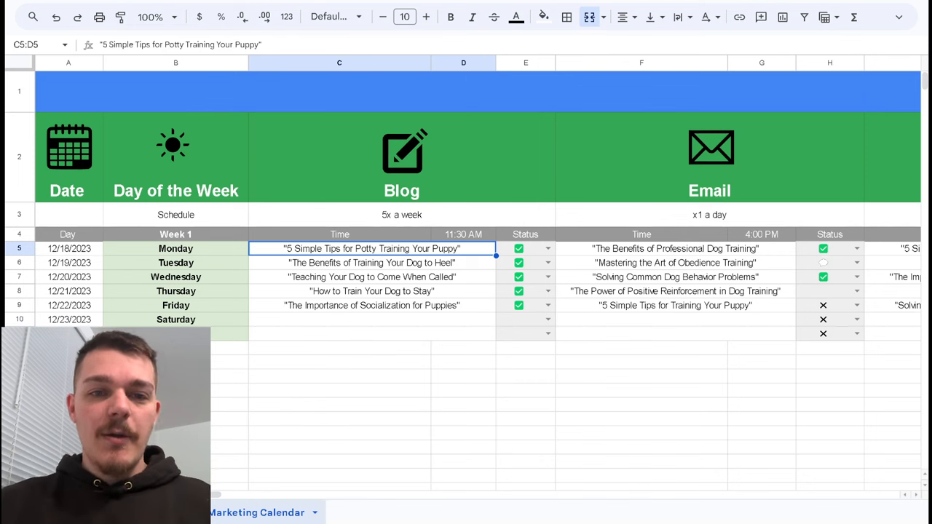
{"action": "mouse_move", "coordinate": [157, 17]}
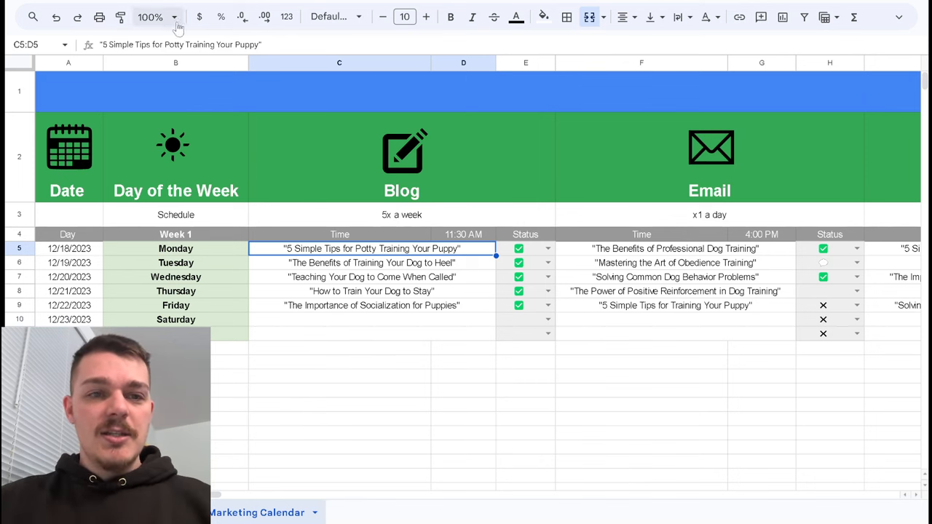
- Zoom the filled December 2023 calendar to 150% so blog titles and checkmarks are readable
{"action": "left_click", "coordinate": [172, 17]}
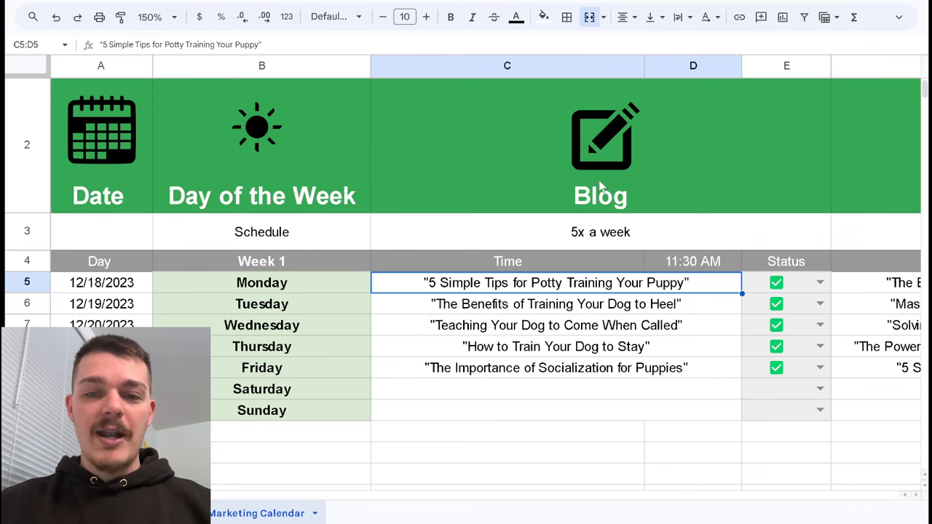
- Scroll right to show the Email column's 4:00 PM dog-training titles and statuses
{"action": "scroll", "scroll_direction": "right", "scroll_amount": 3}
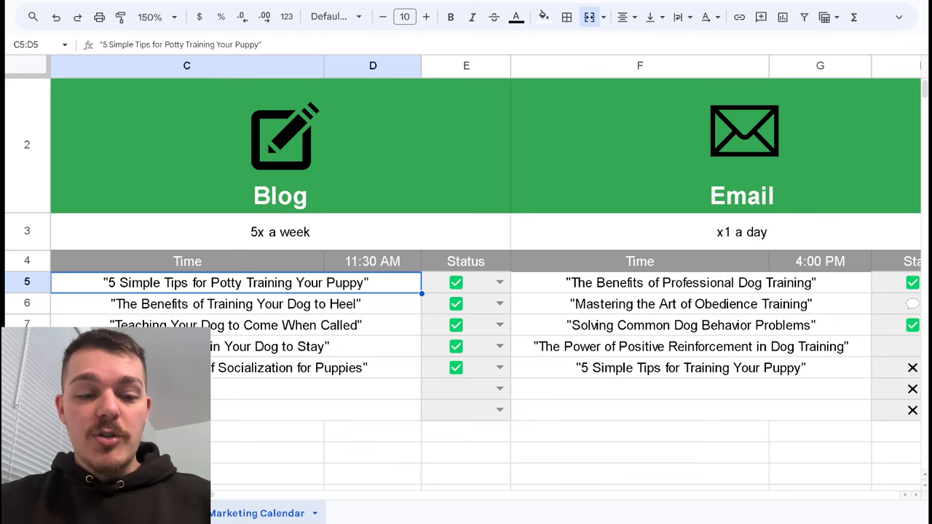
{"action": "mouse_move", "coordinate": [603, 187]}
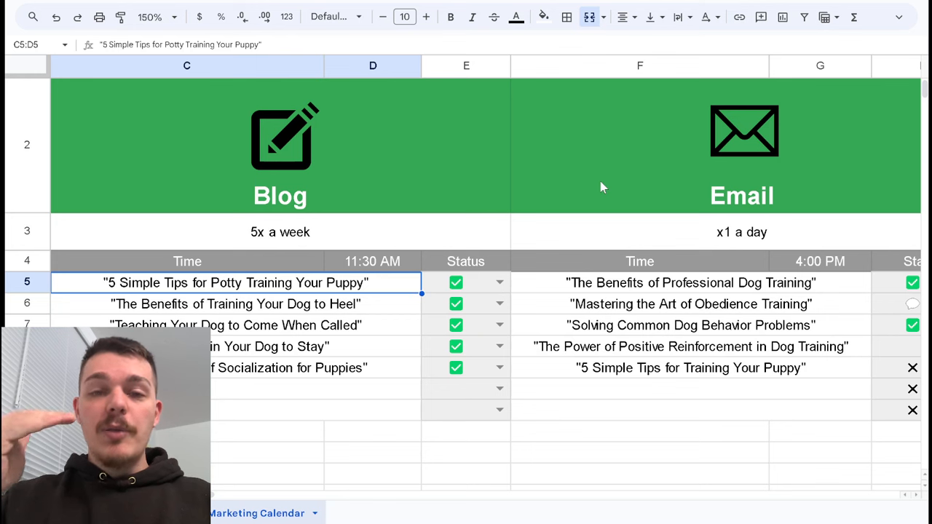